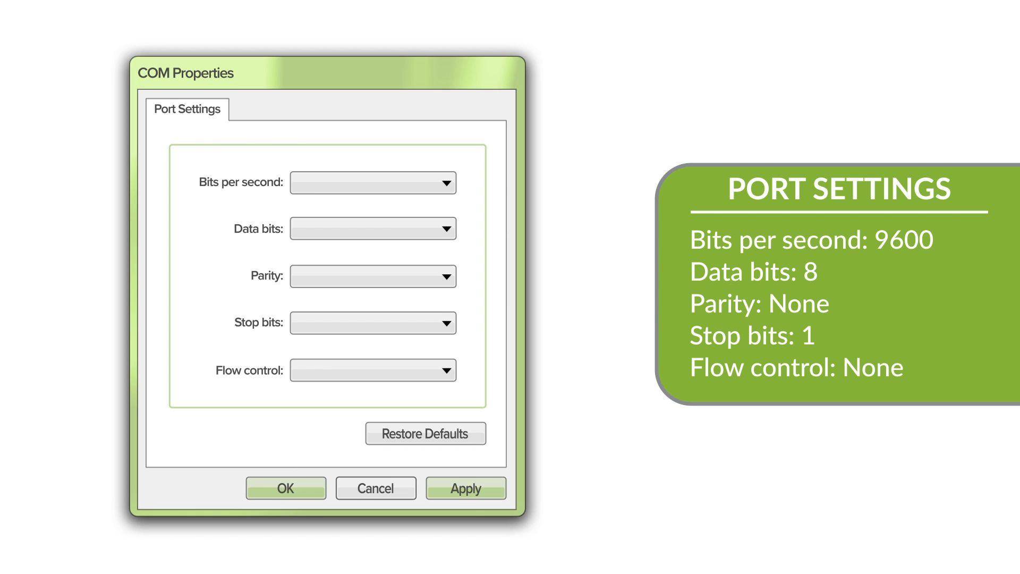
Step: Set the COM port to 9600 bits per second with flow control None
click(444, 181)
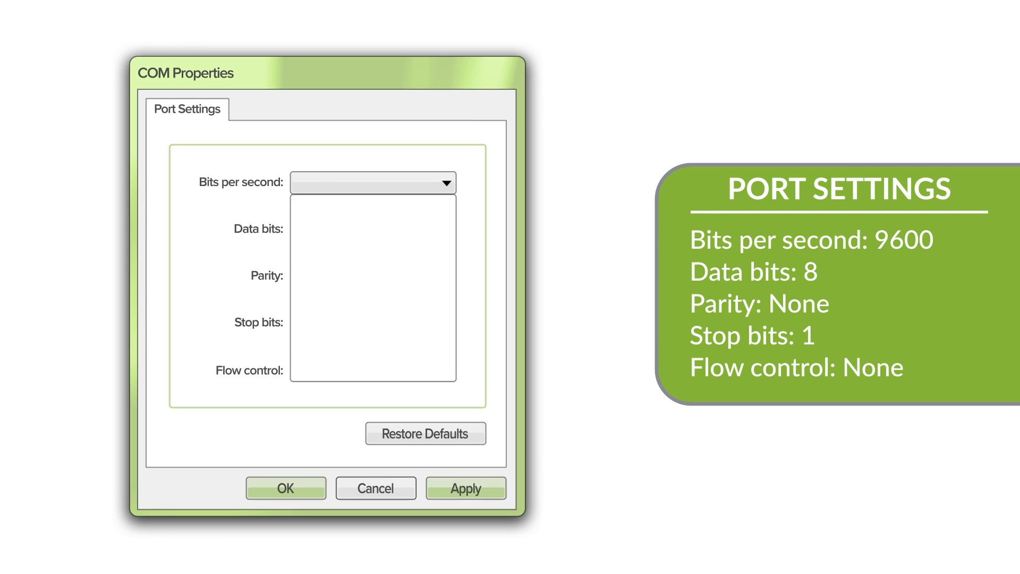
click(373, 183)
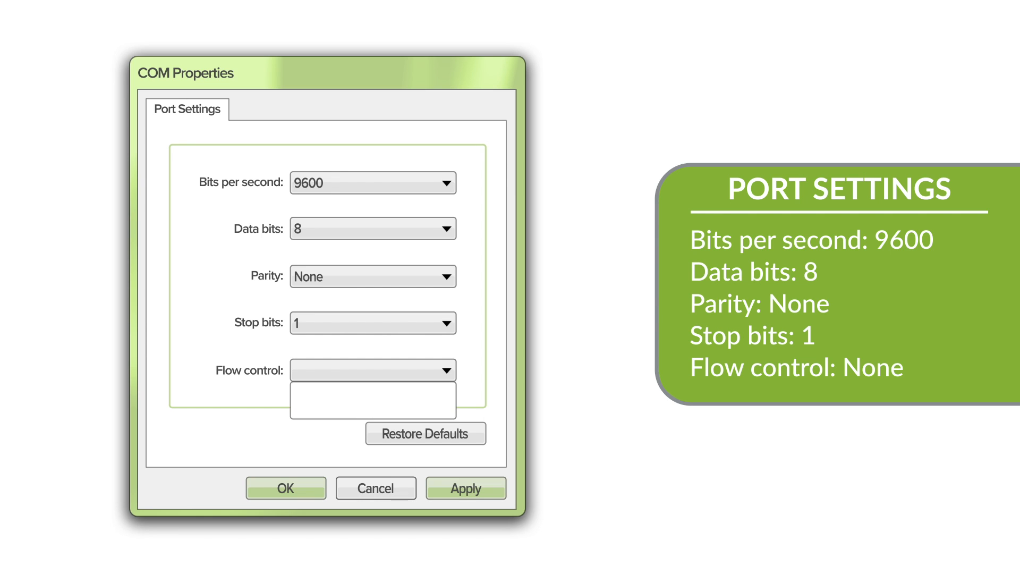
click(373, 370)
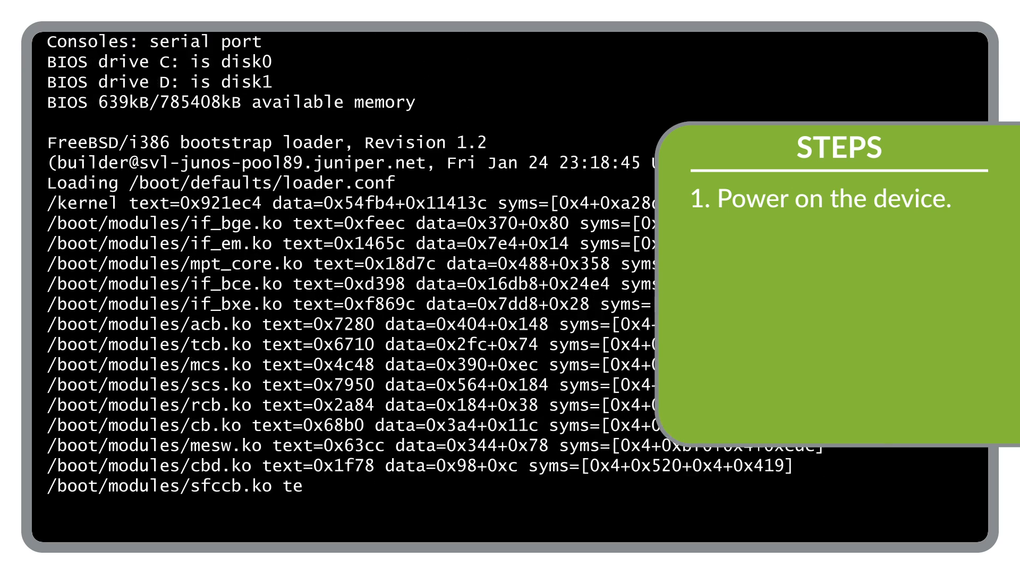
Step: Scroll through the Junos boot messages on the serial console
scroll(down, 3)
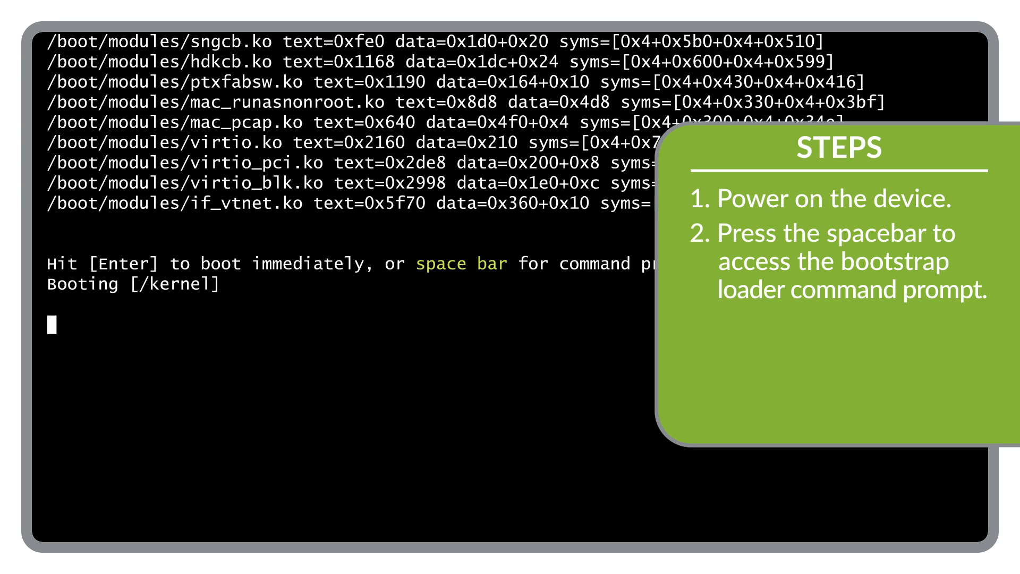
Step: Interrupt the boot with the spacebar and request single-user mode with boot -s
key(space)
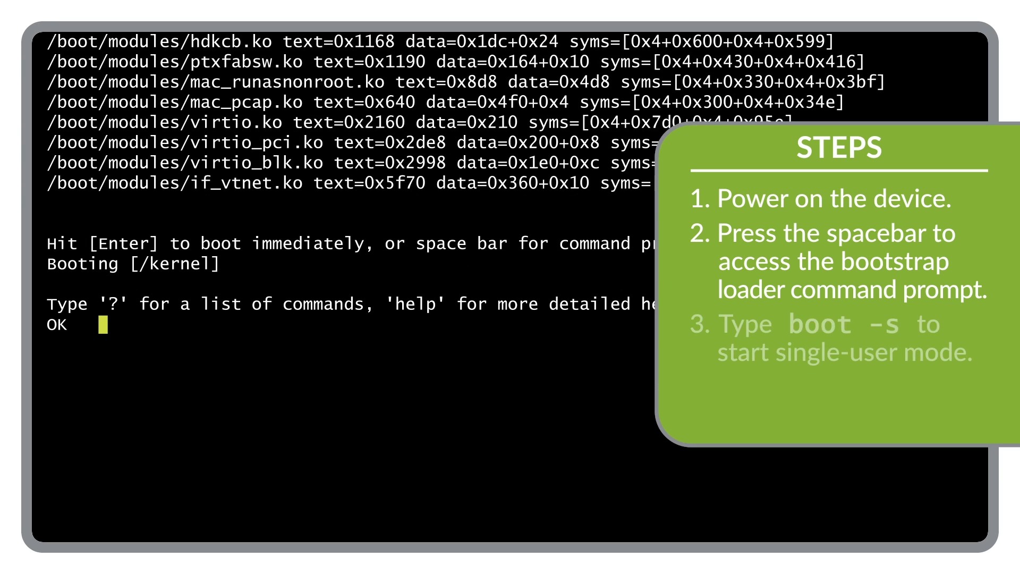
text(boot -s)
text(configure)
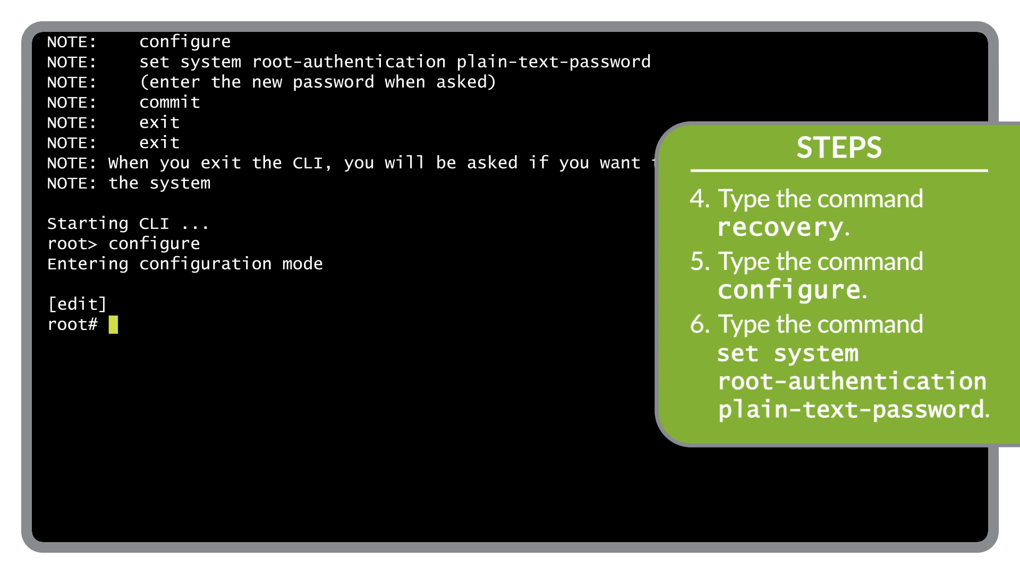
Step: Enter set system root-authentication plain-text-password and supply the new root password
text(set sys)
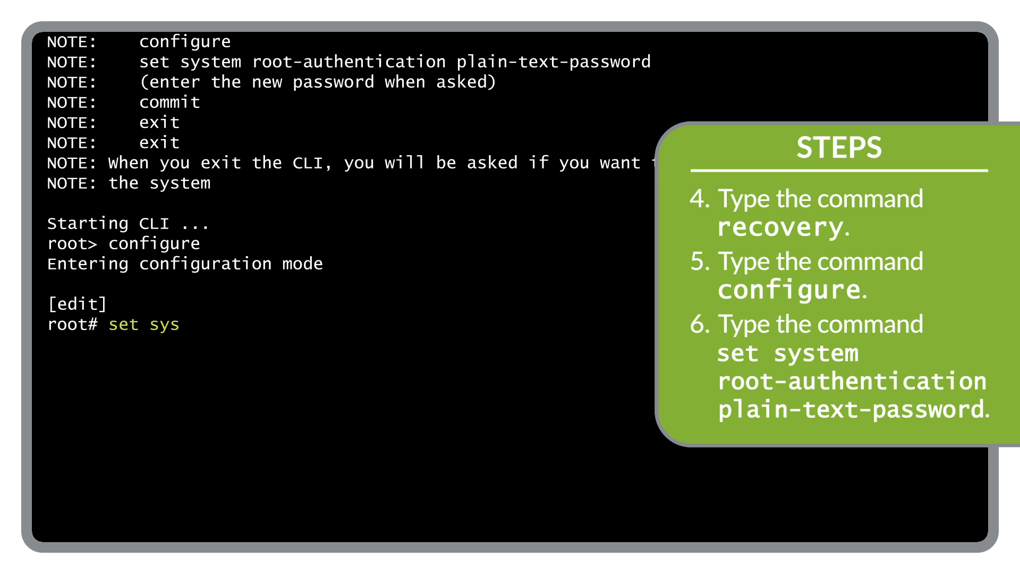
text(tem root-authentication plain-text-passwo)
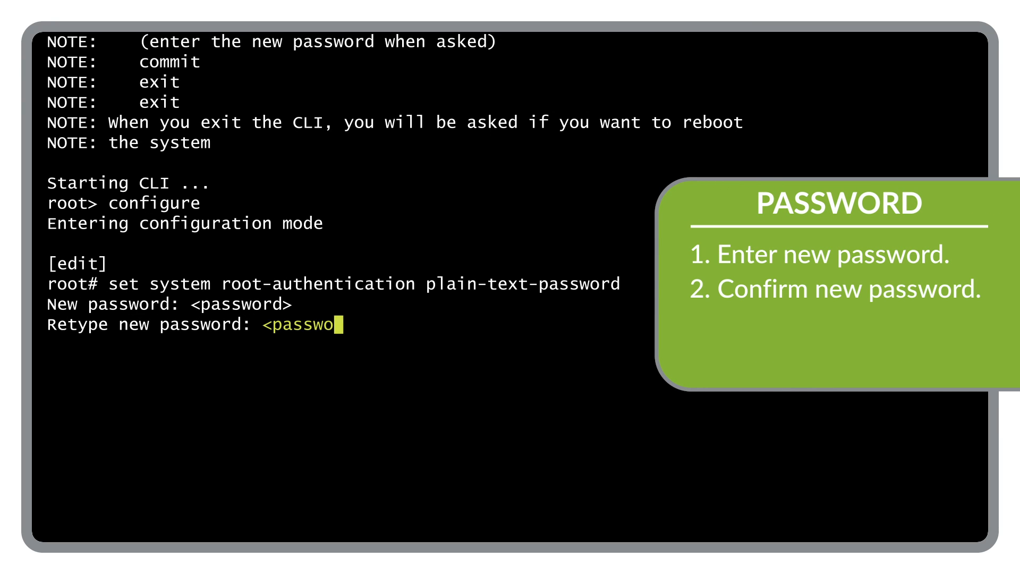
text(rd>)
text(commit)
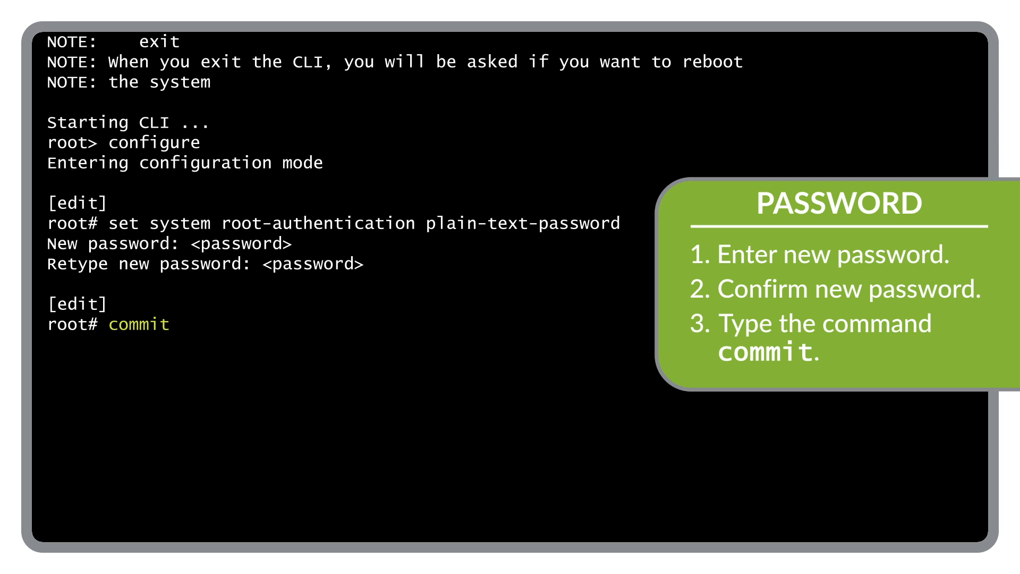
Step: Commit the new root password, exit the CLI and confirm the reboot with y
key(Return)
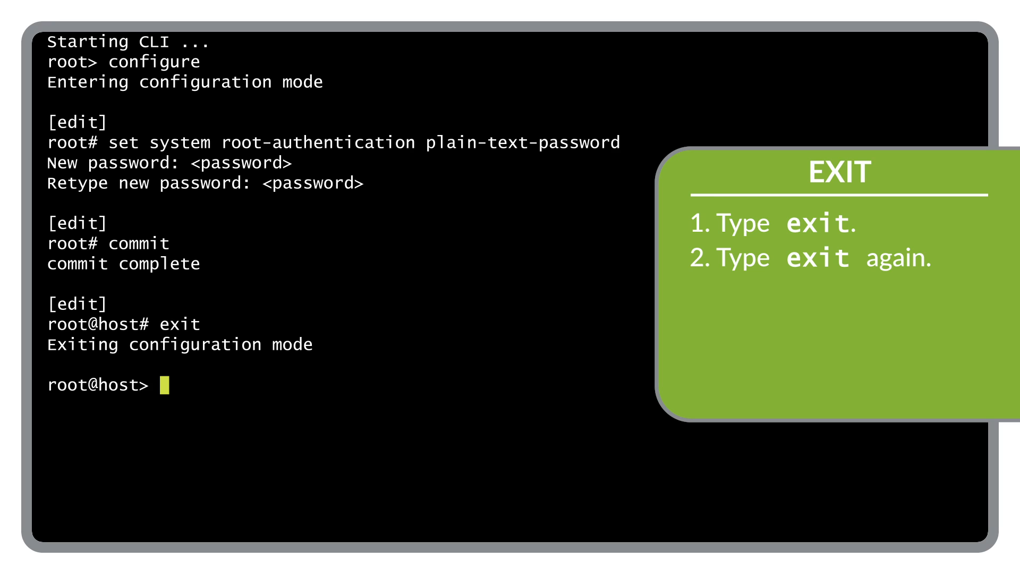
text(exit)
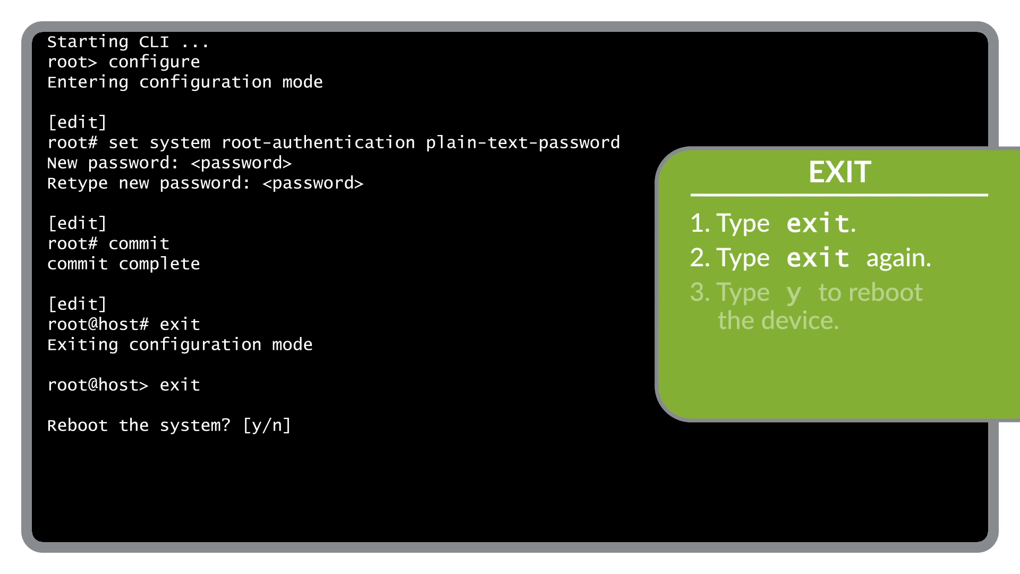
text(y)
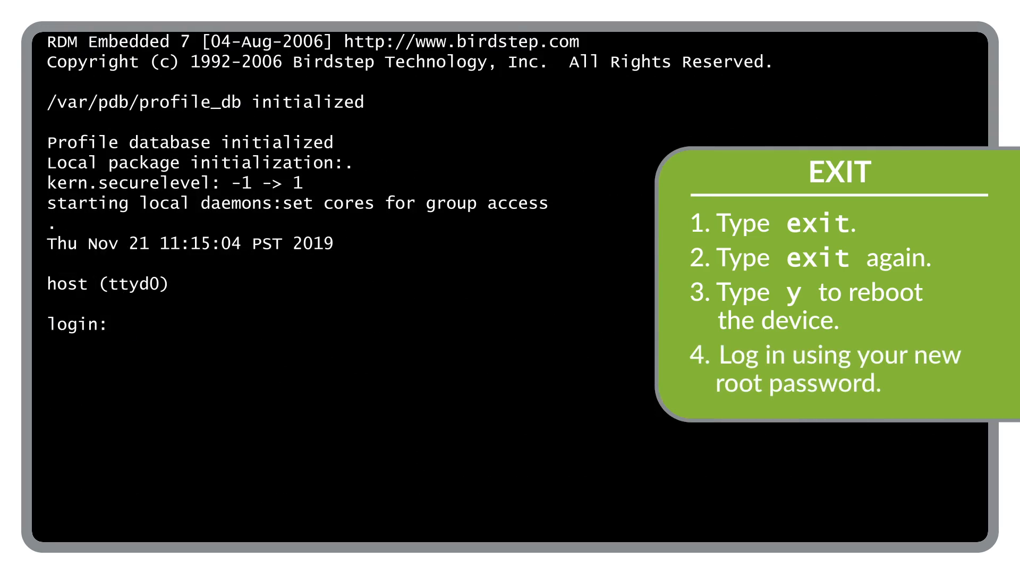
Step: Log in as root at the rebooted device's login prompt
text(root)
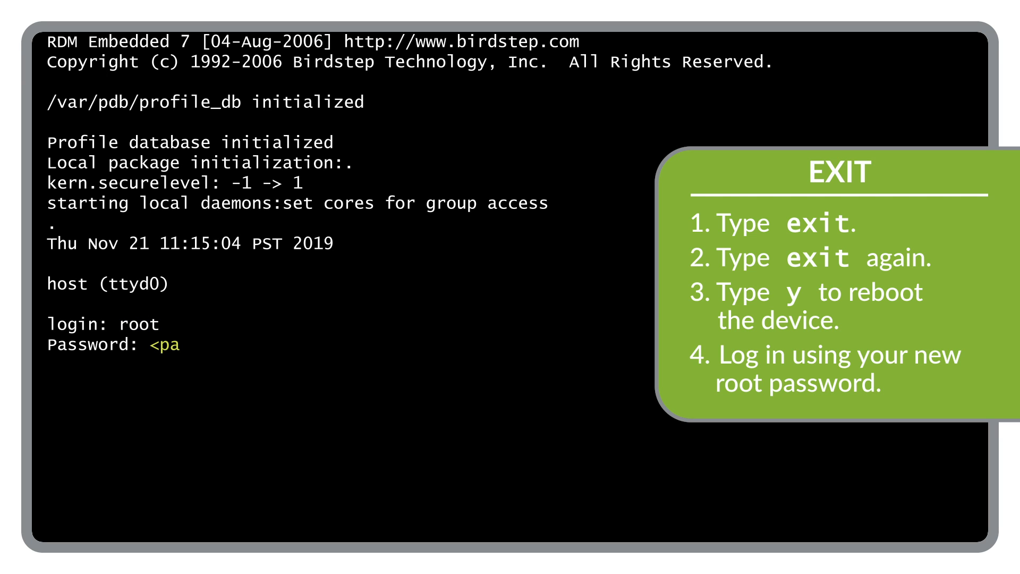